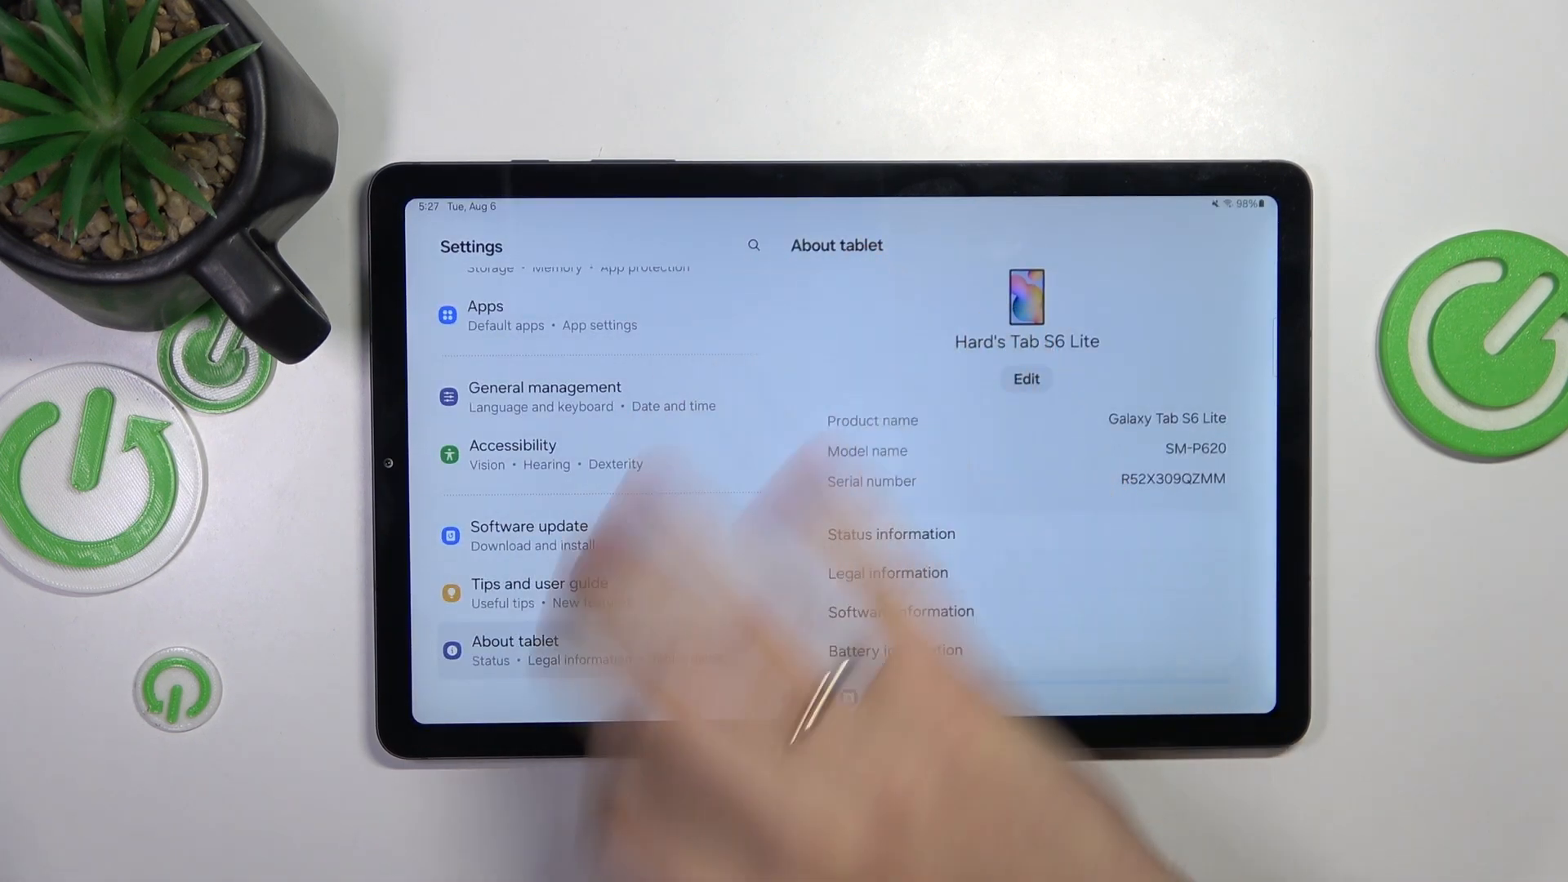
Step: Turn Wi‑Fi back on in Connections and show the network list with Hardreset_info connected
scroll("down", 3)
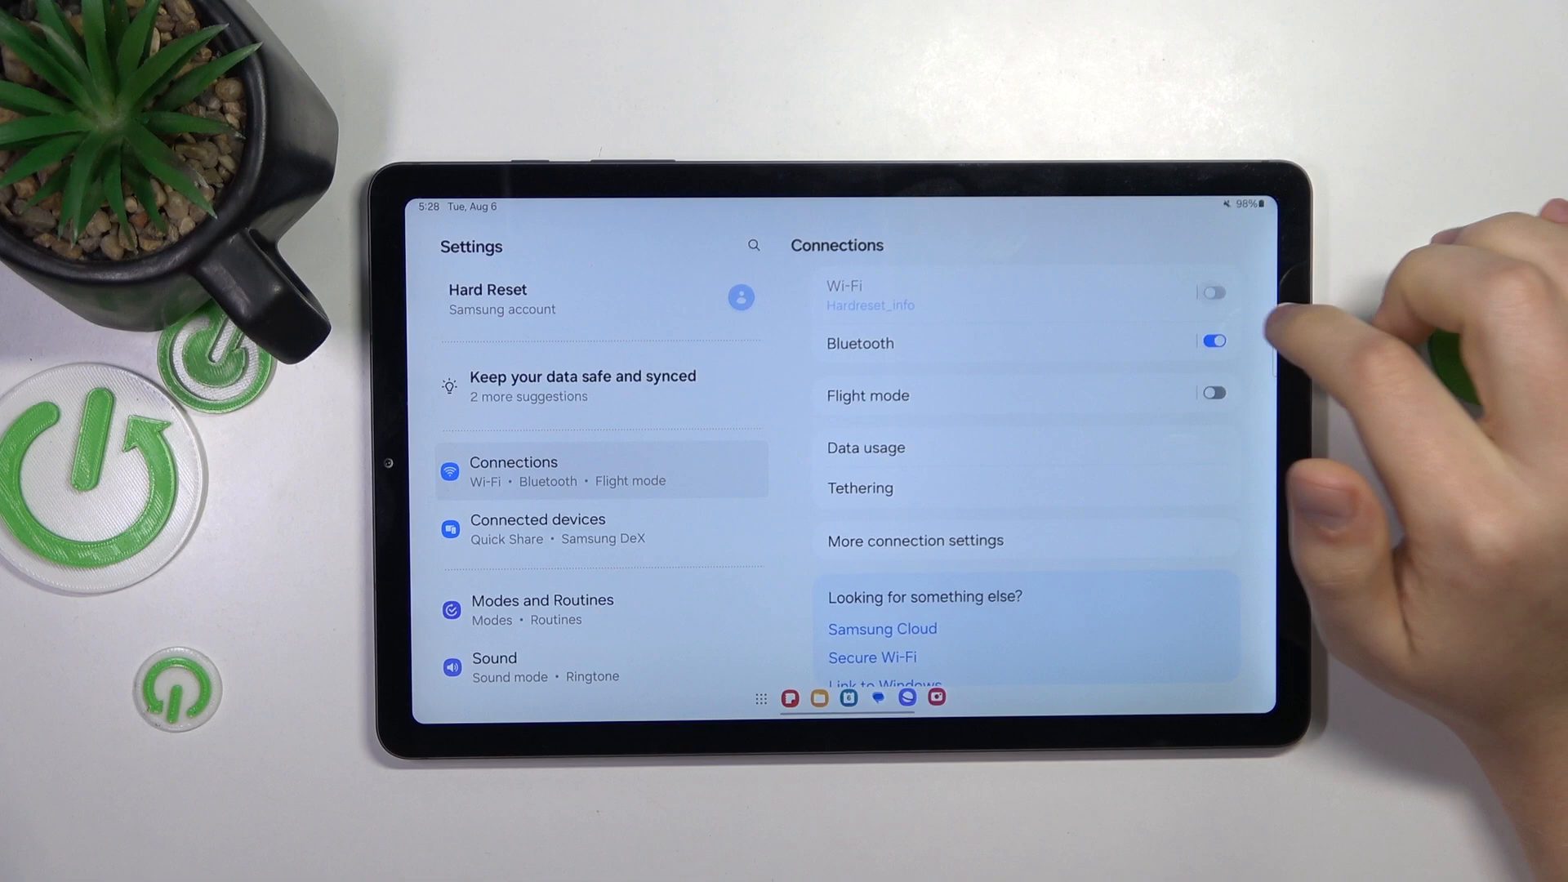
left_click(1211, 291)
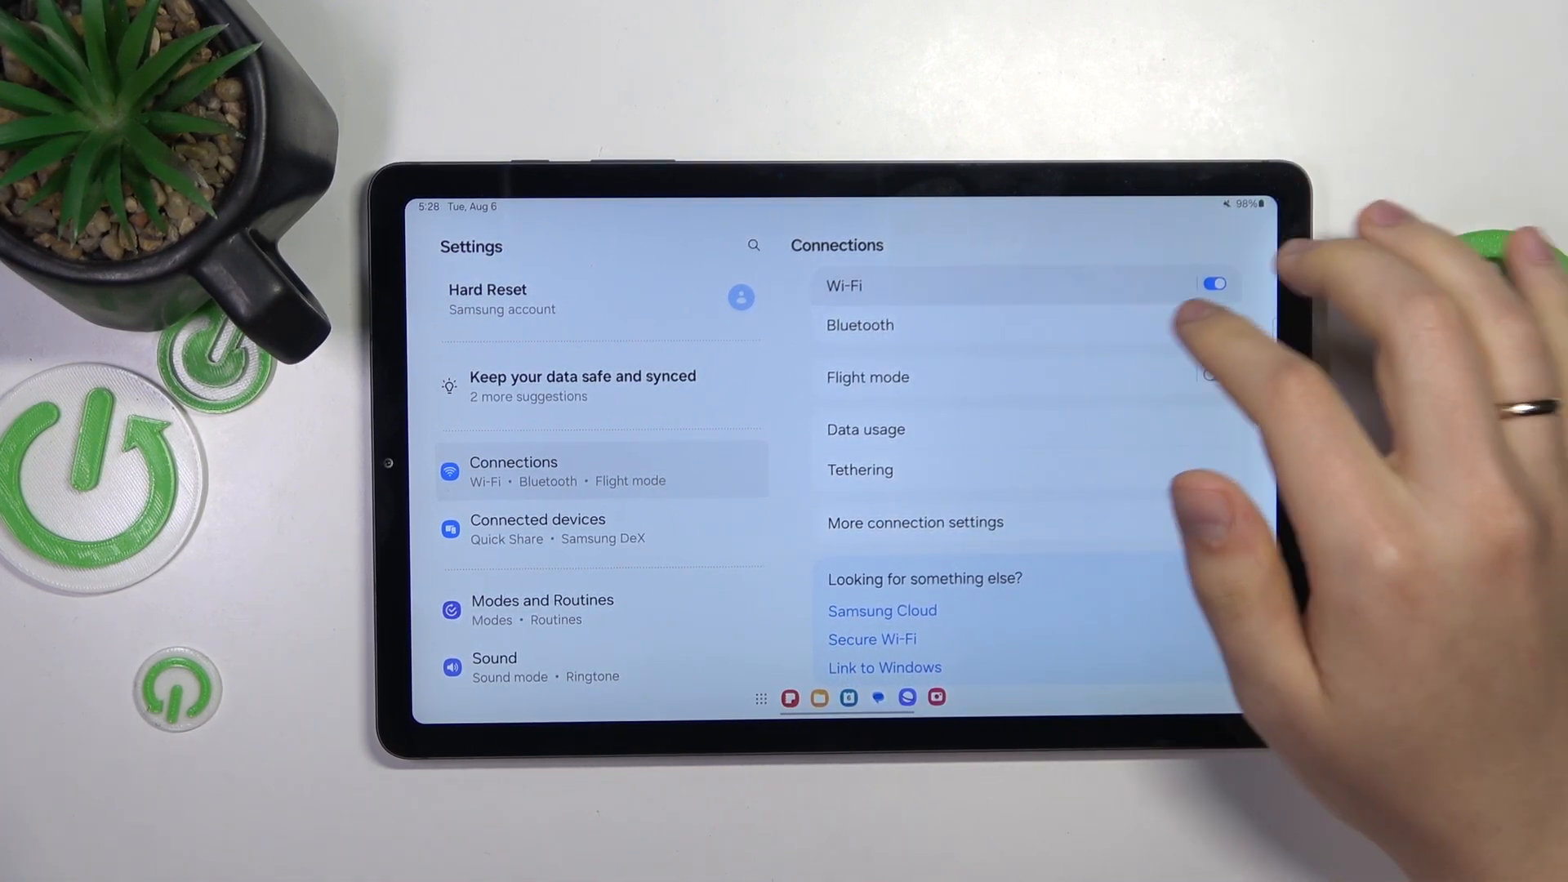
left_click(843, 285)
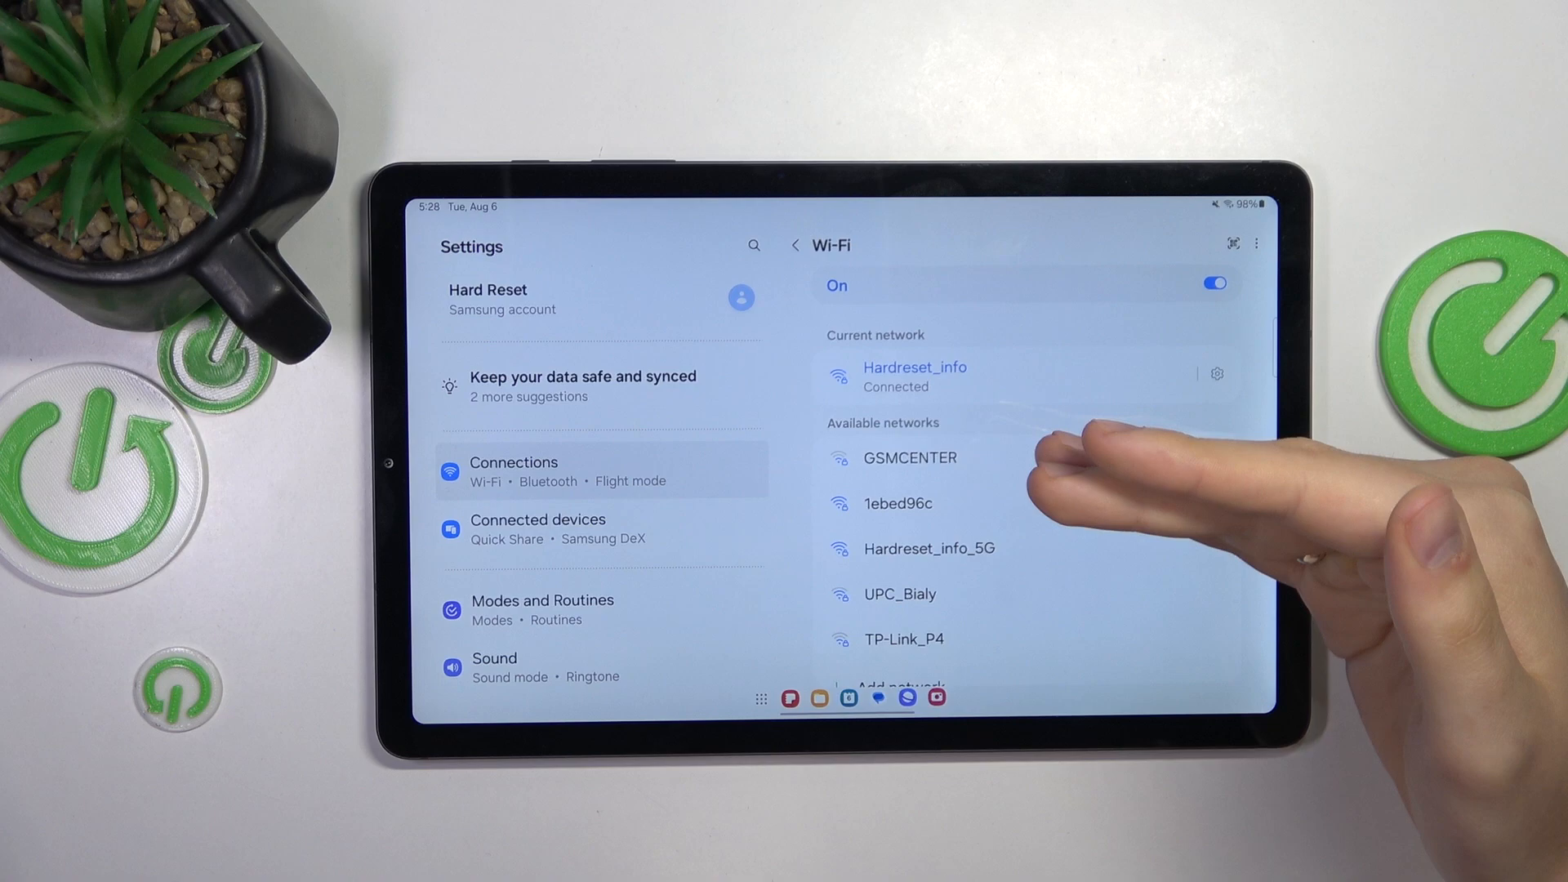
mouse_move(1099, 480)
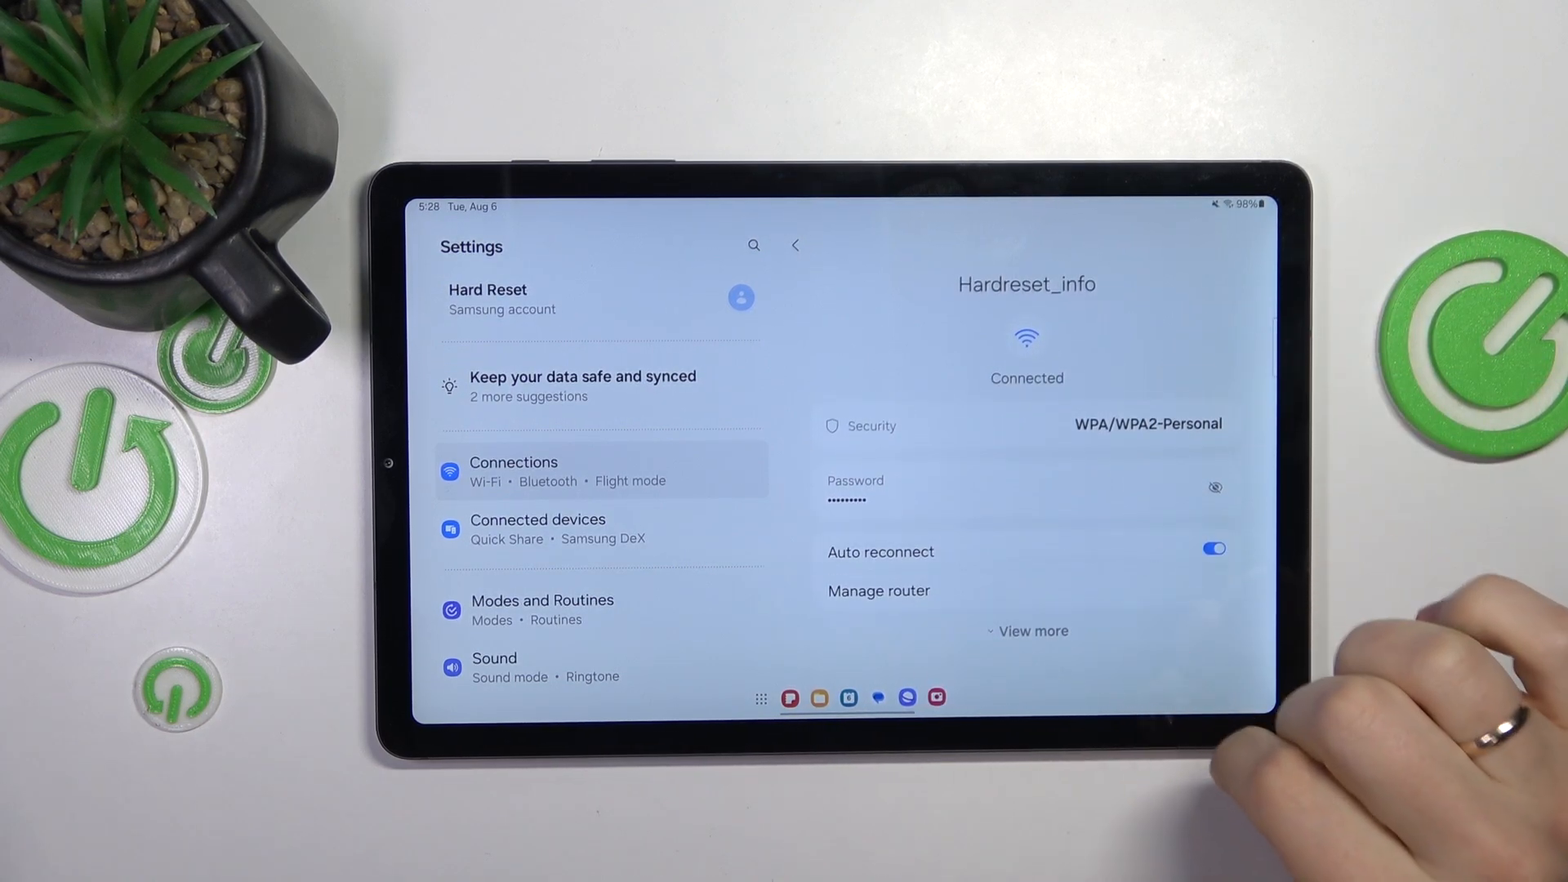
Step: Forget the Hardreset_info network, then reconnect to it from Available networks
left_click(794, 245)
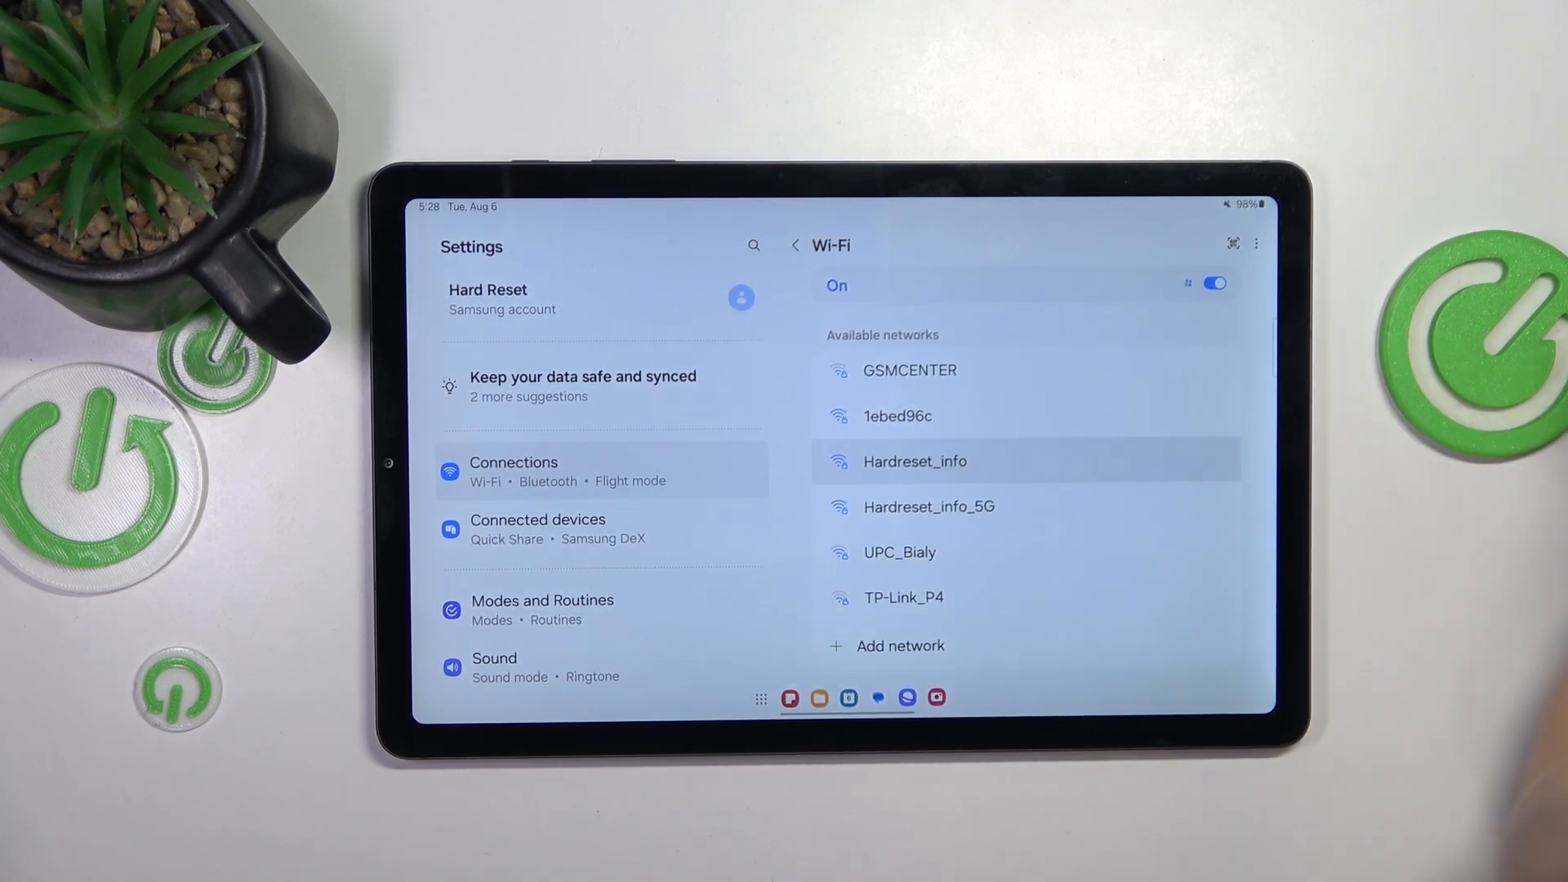
left_click(914, 461)
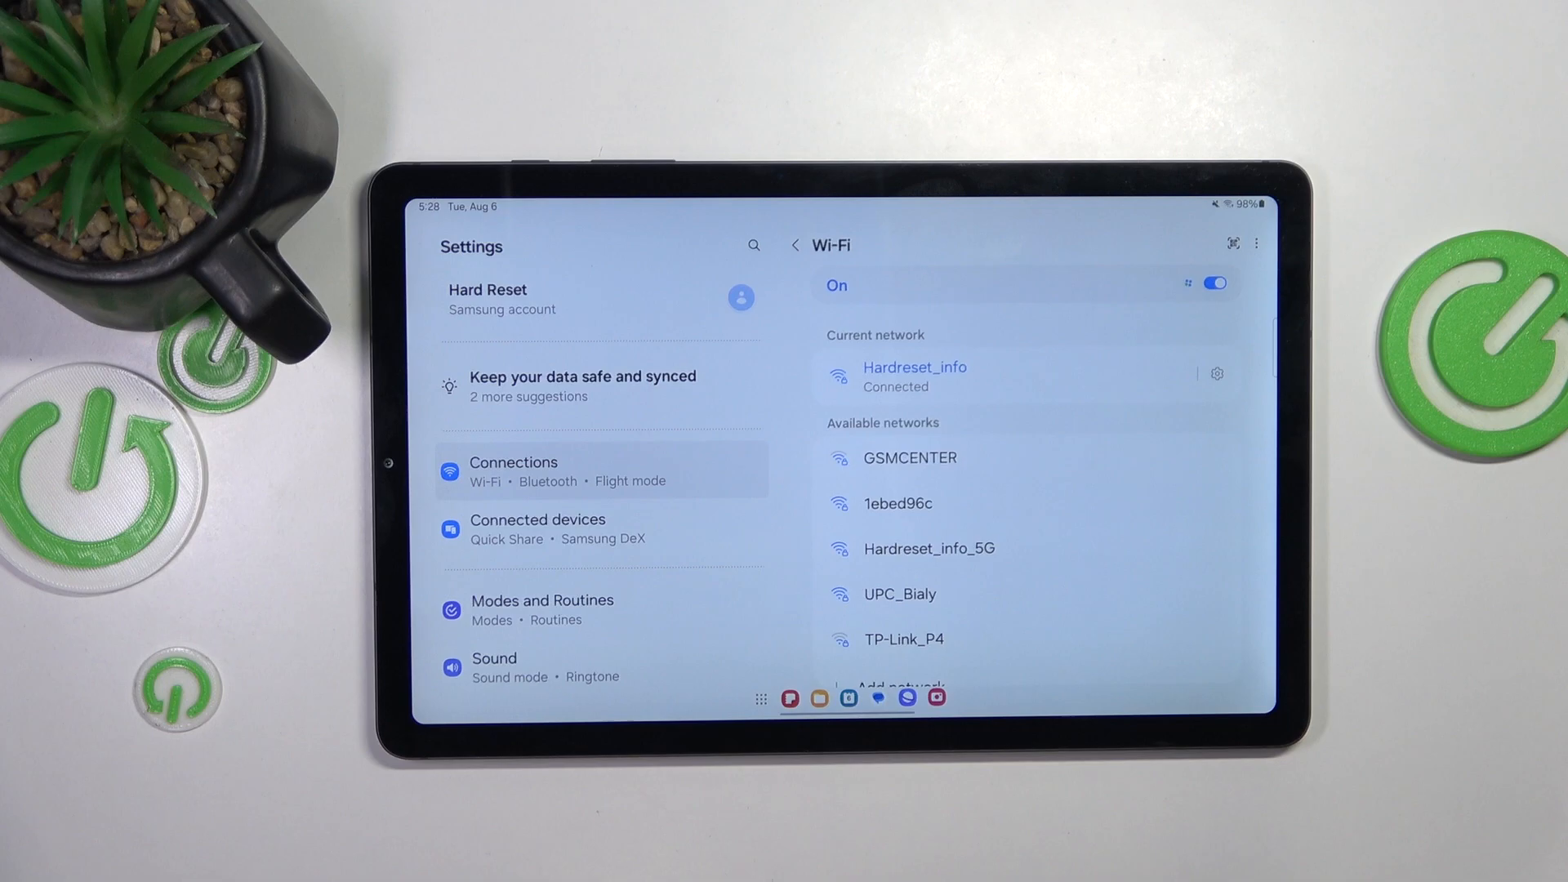
scroll("down", 3)
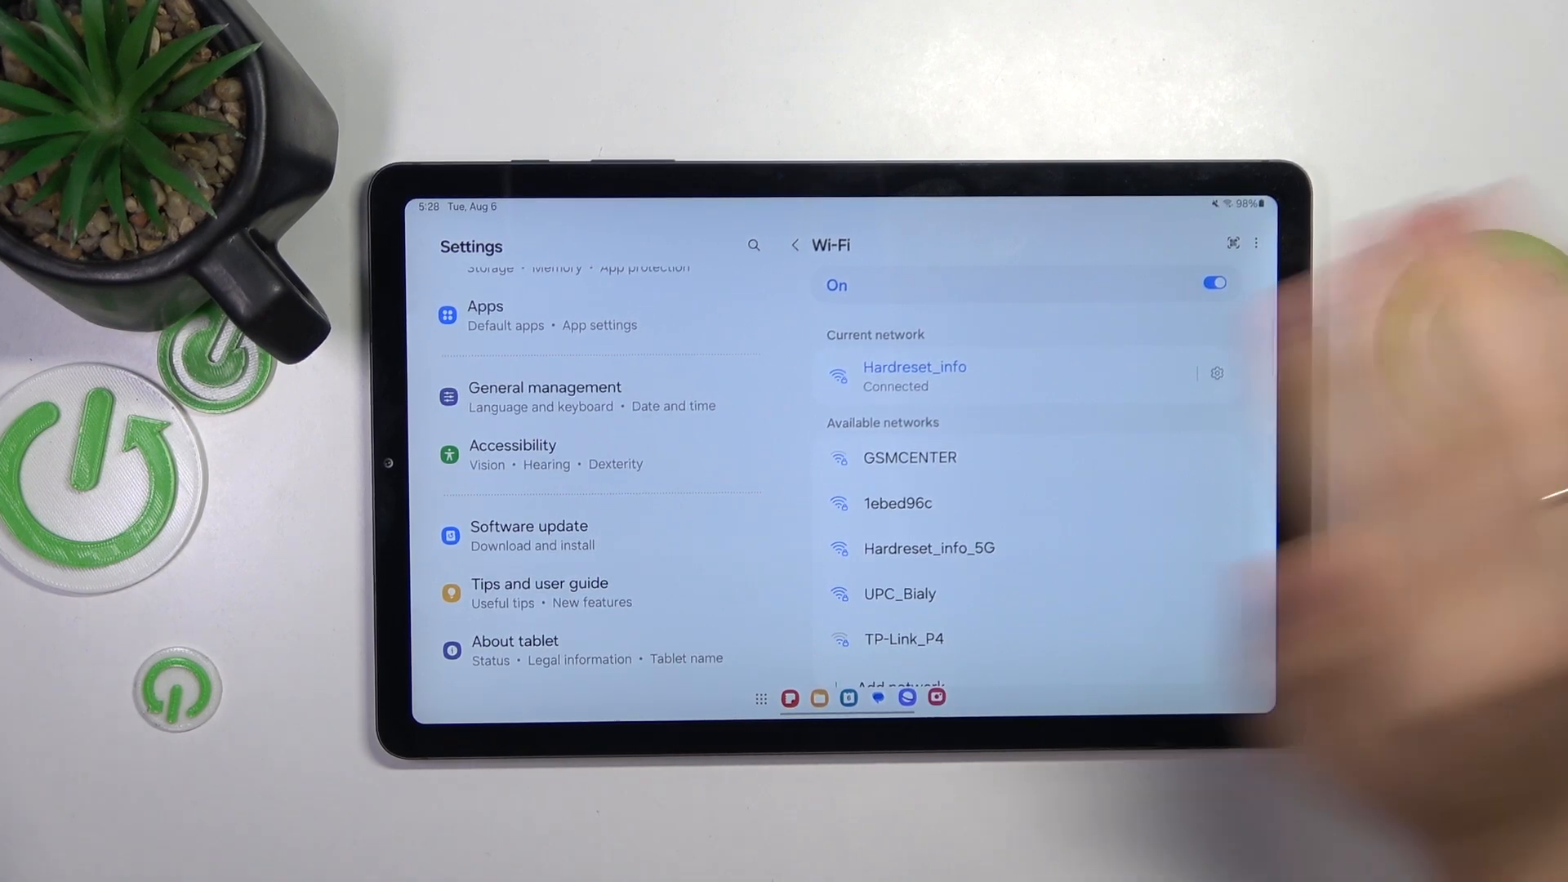
Step: Turn on Automatic date and time under General management > Date and time, then go back
left_click(545, 396)
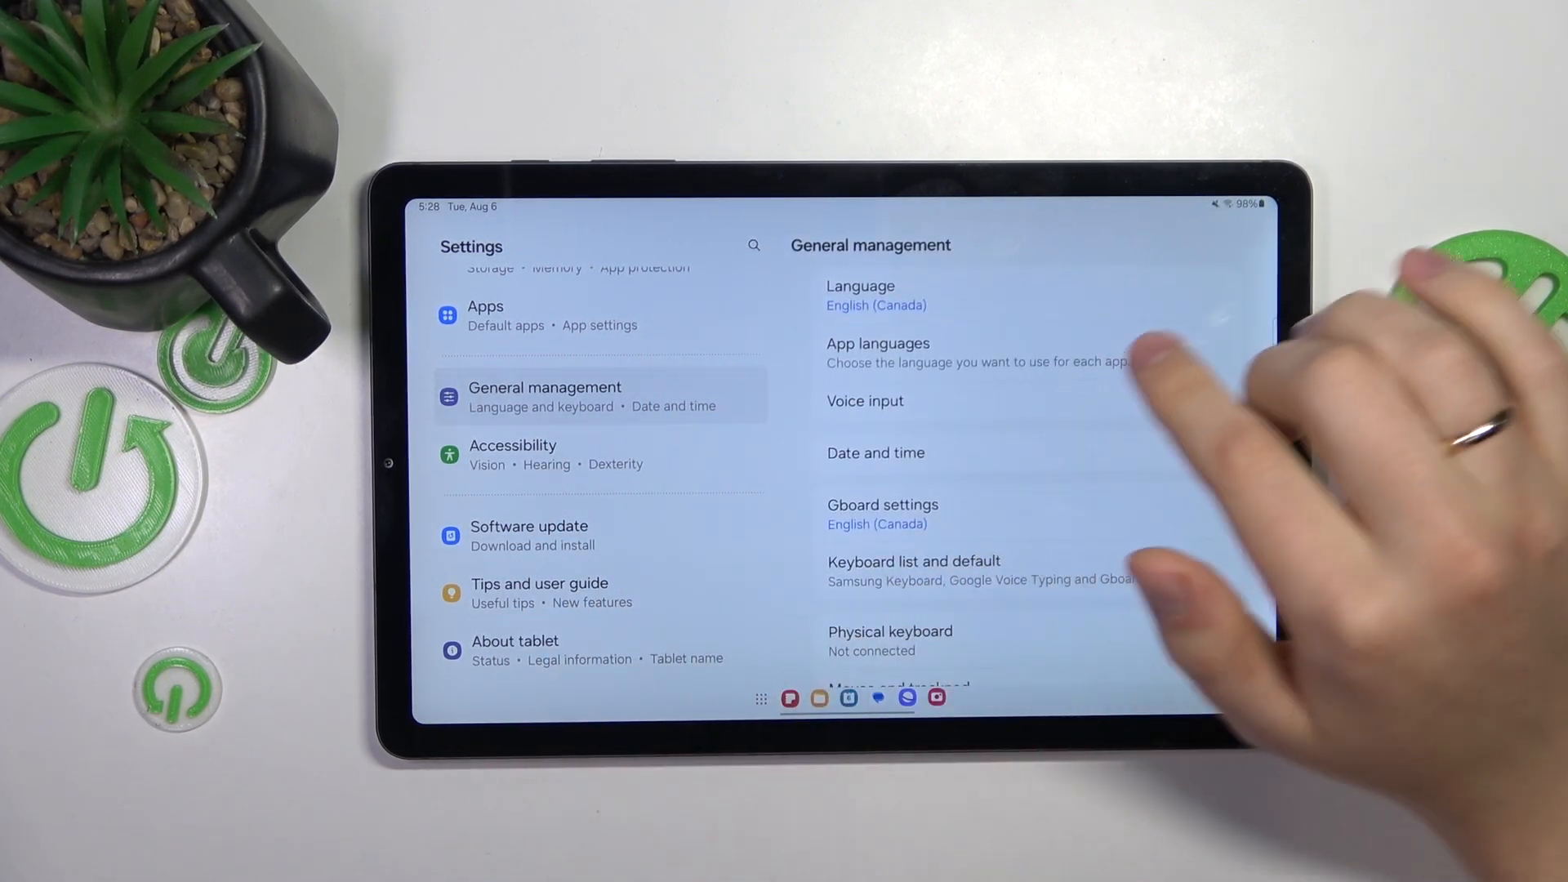
left_click(875, 452)
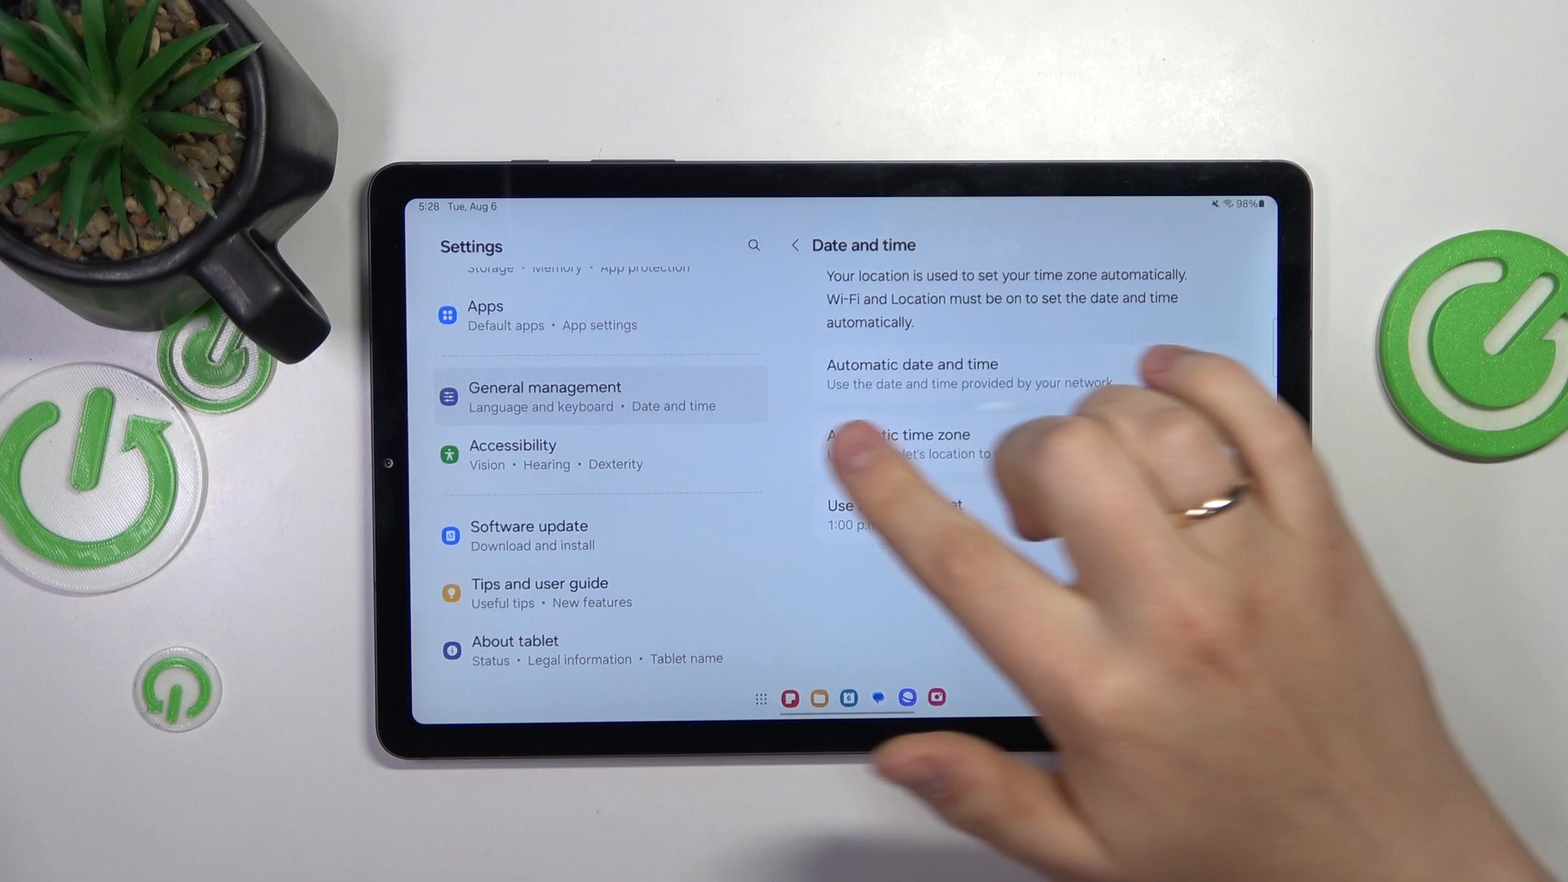
left_click(1213, 371)
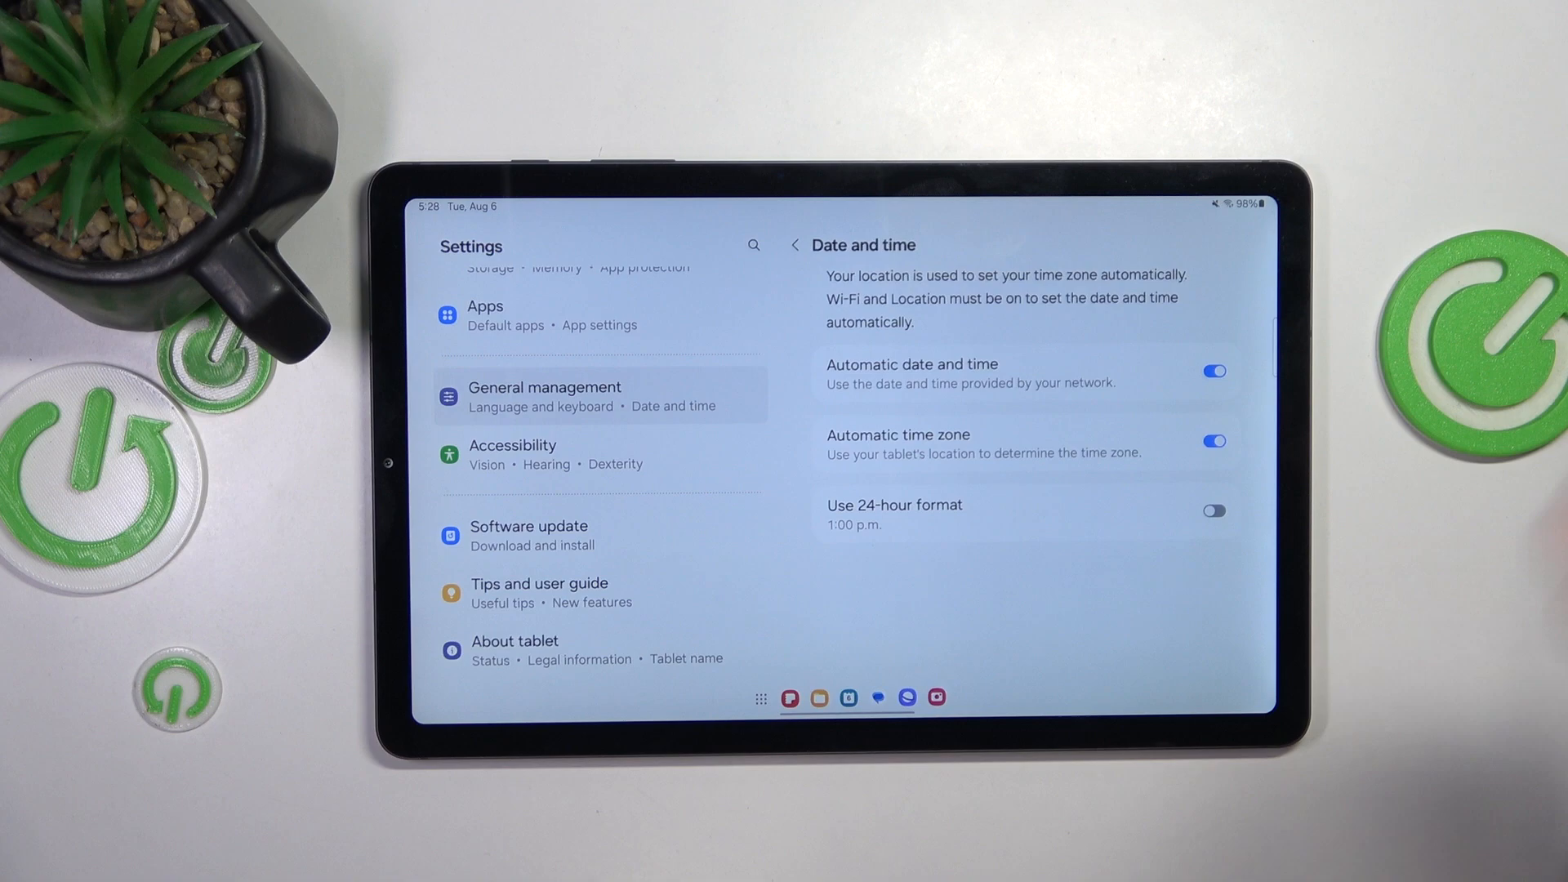
left_click(1214, 371)
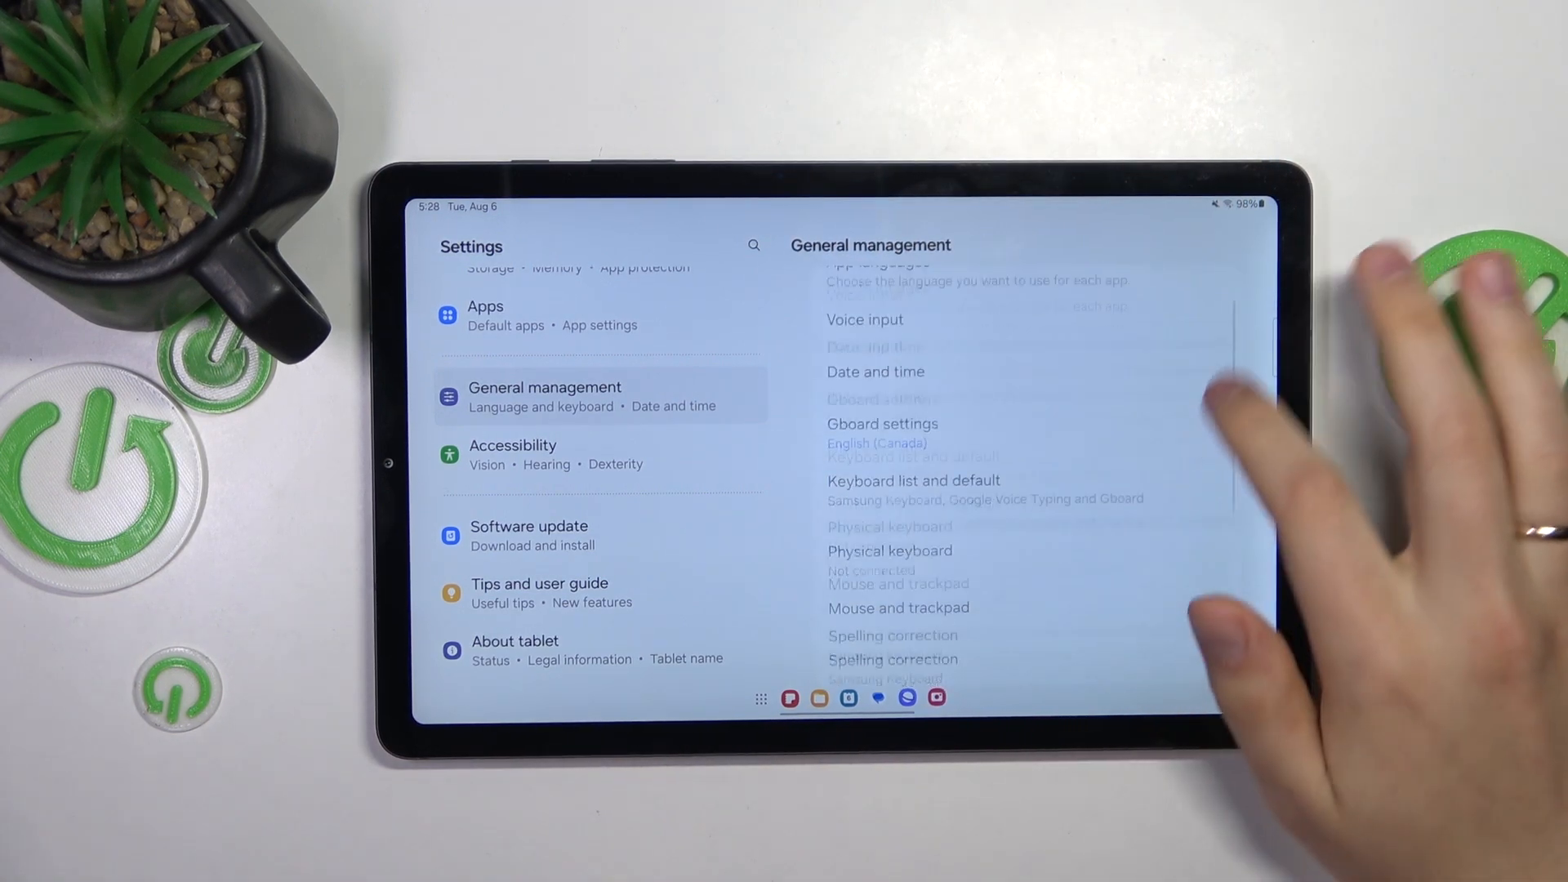
Step: Reset Wi‑Fi and Bluetooth settings from General management > Reset
scroll("down", 3)
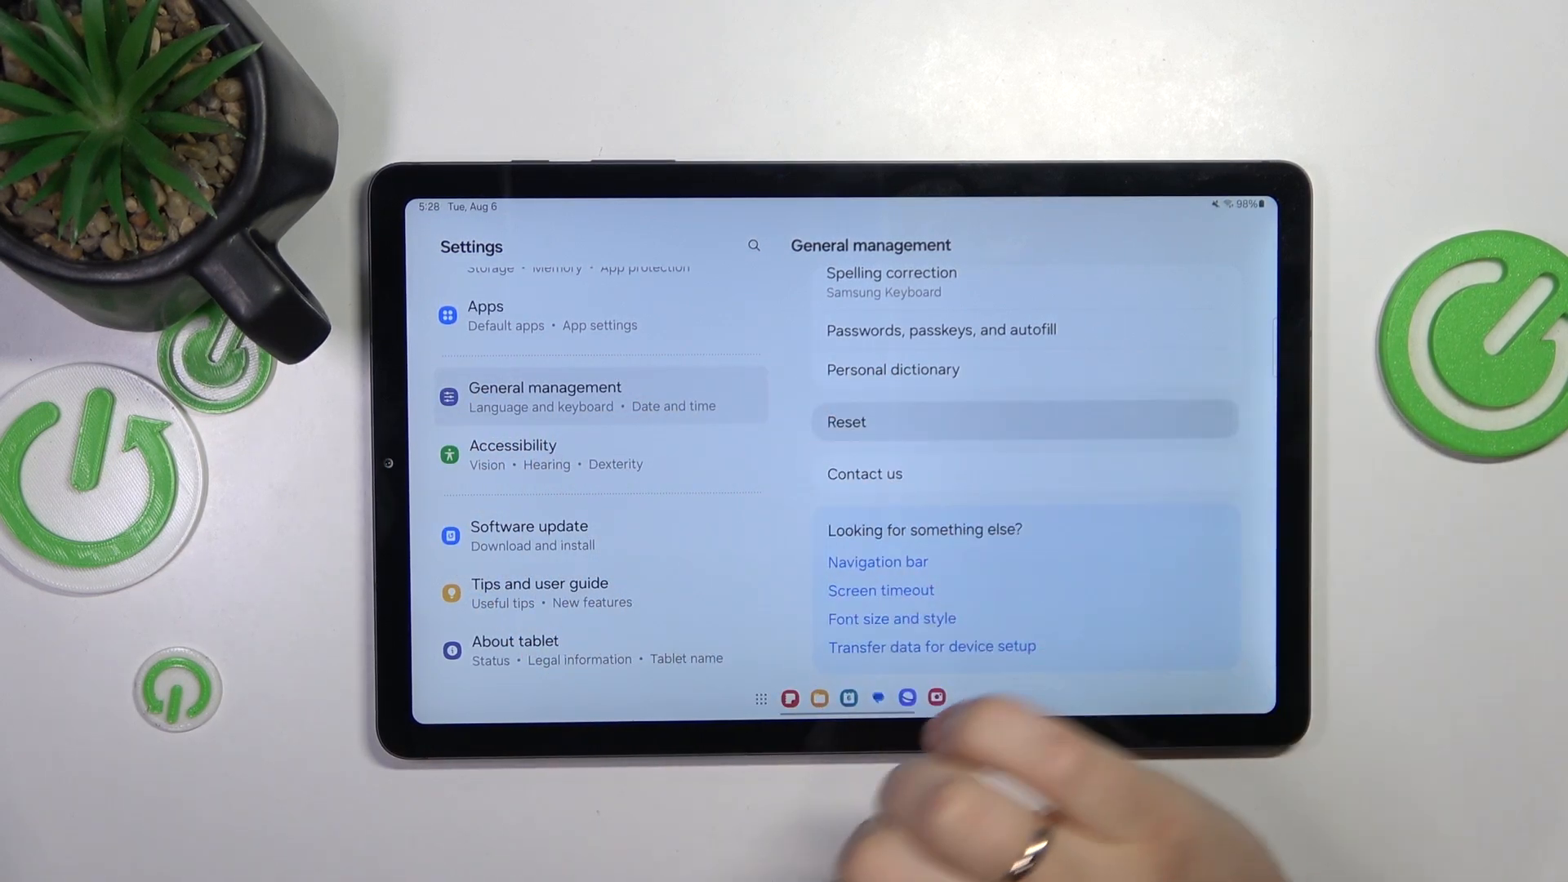
left_click(846, 421)
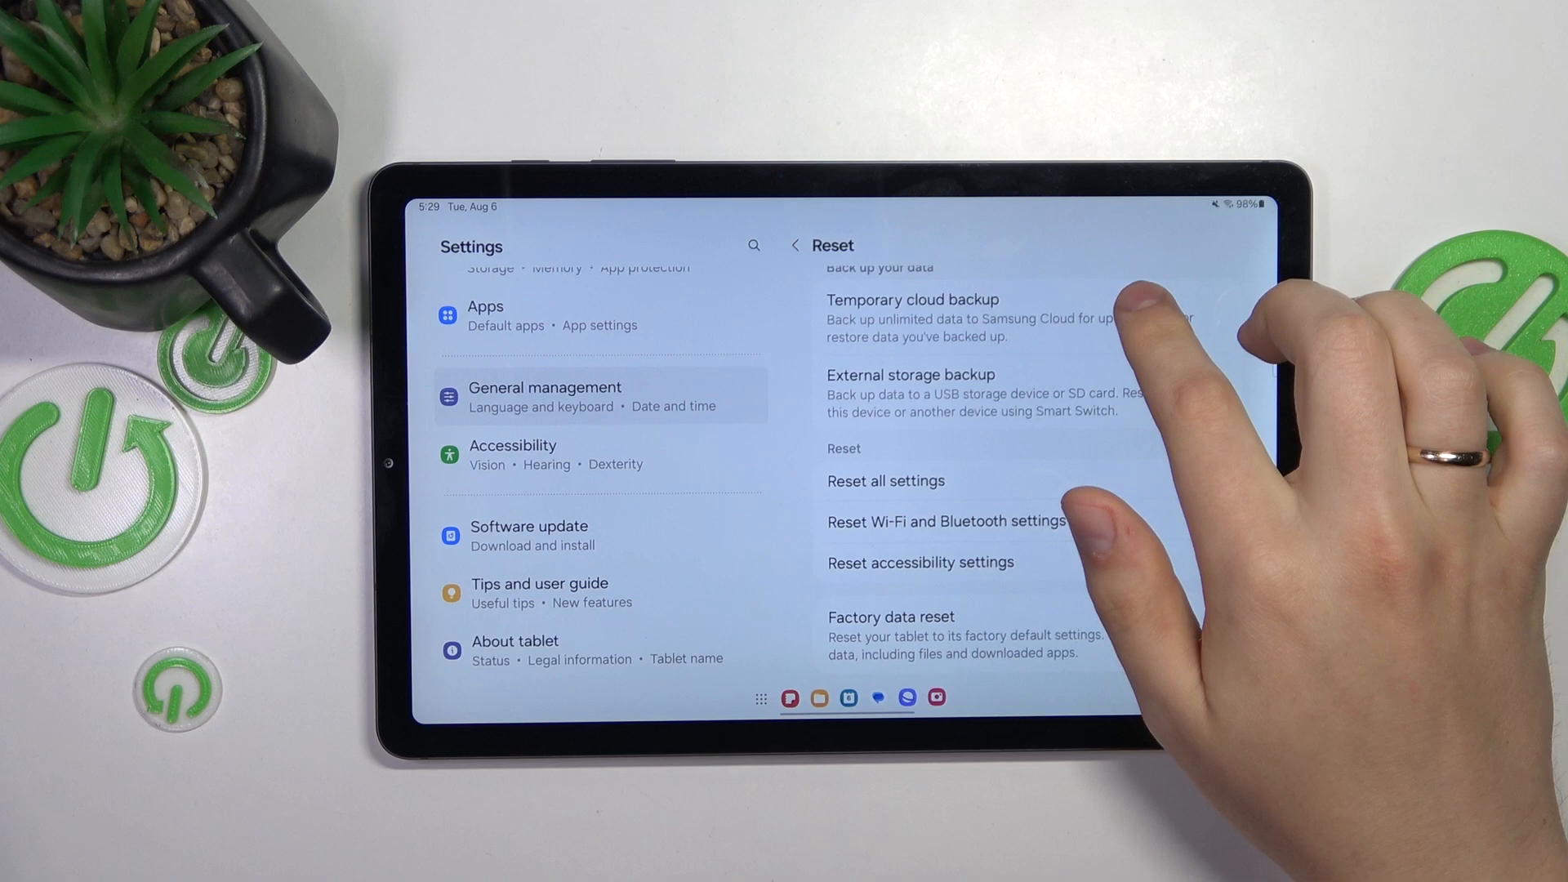
left_click(944, 520)
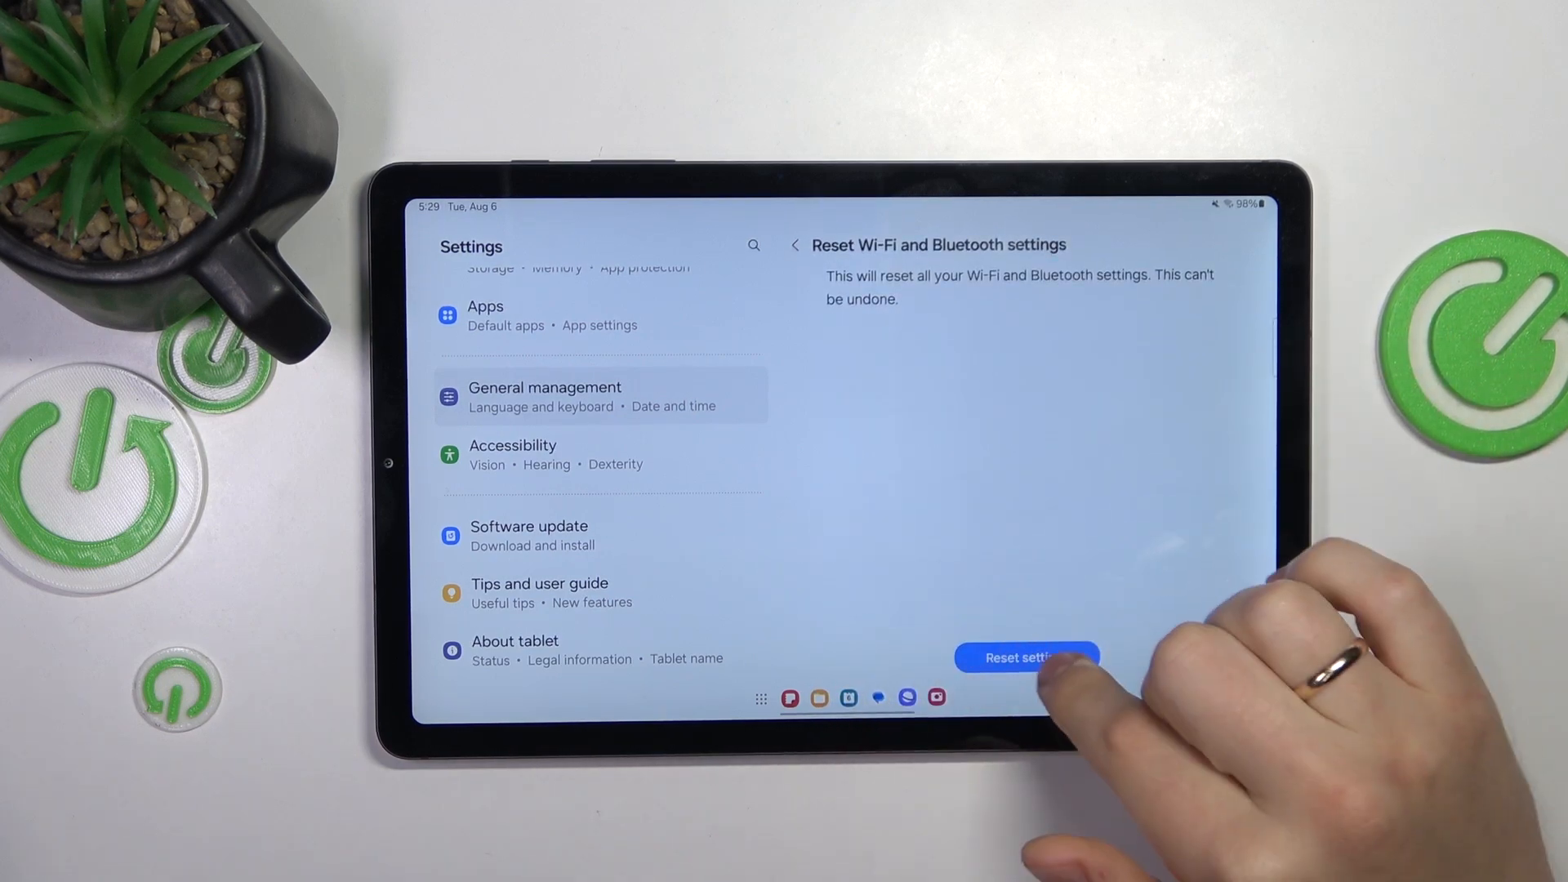
left_click(1026, 657)
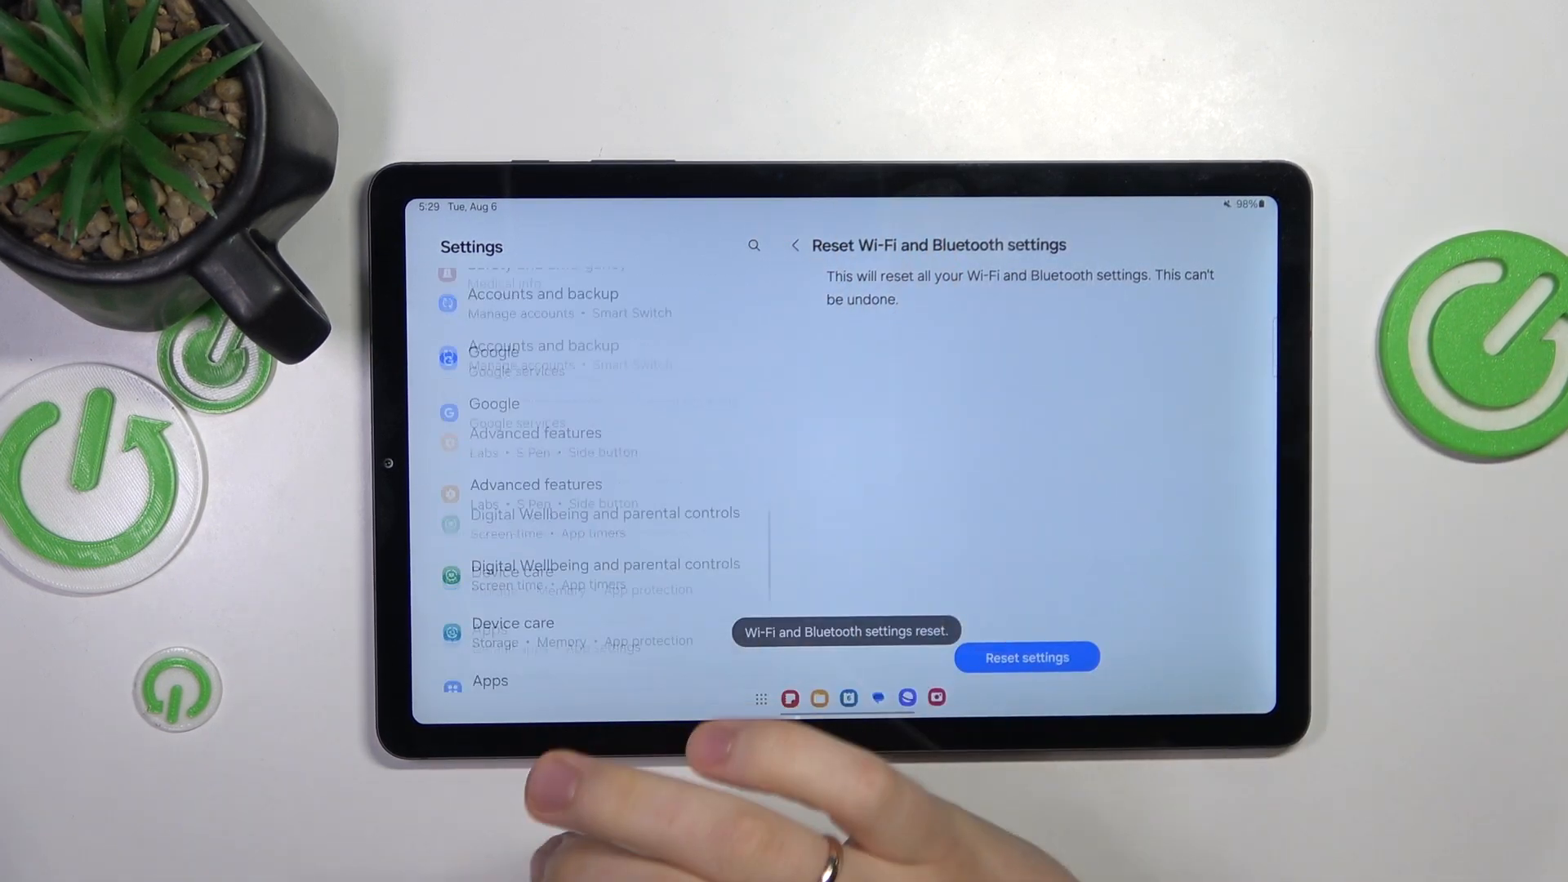
Step: Turn Bluetooth back on in Connections so Wi‑Fi and Bluetooth are both on
left_click(1026, 656)
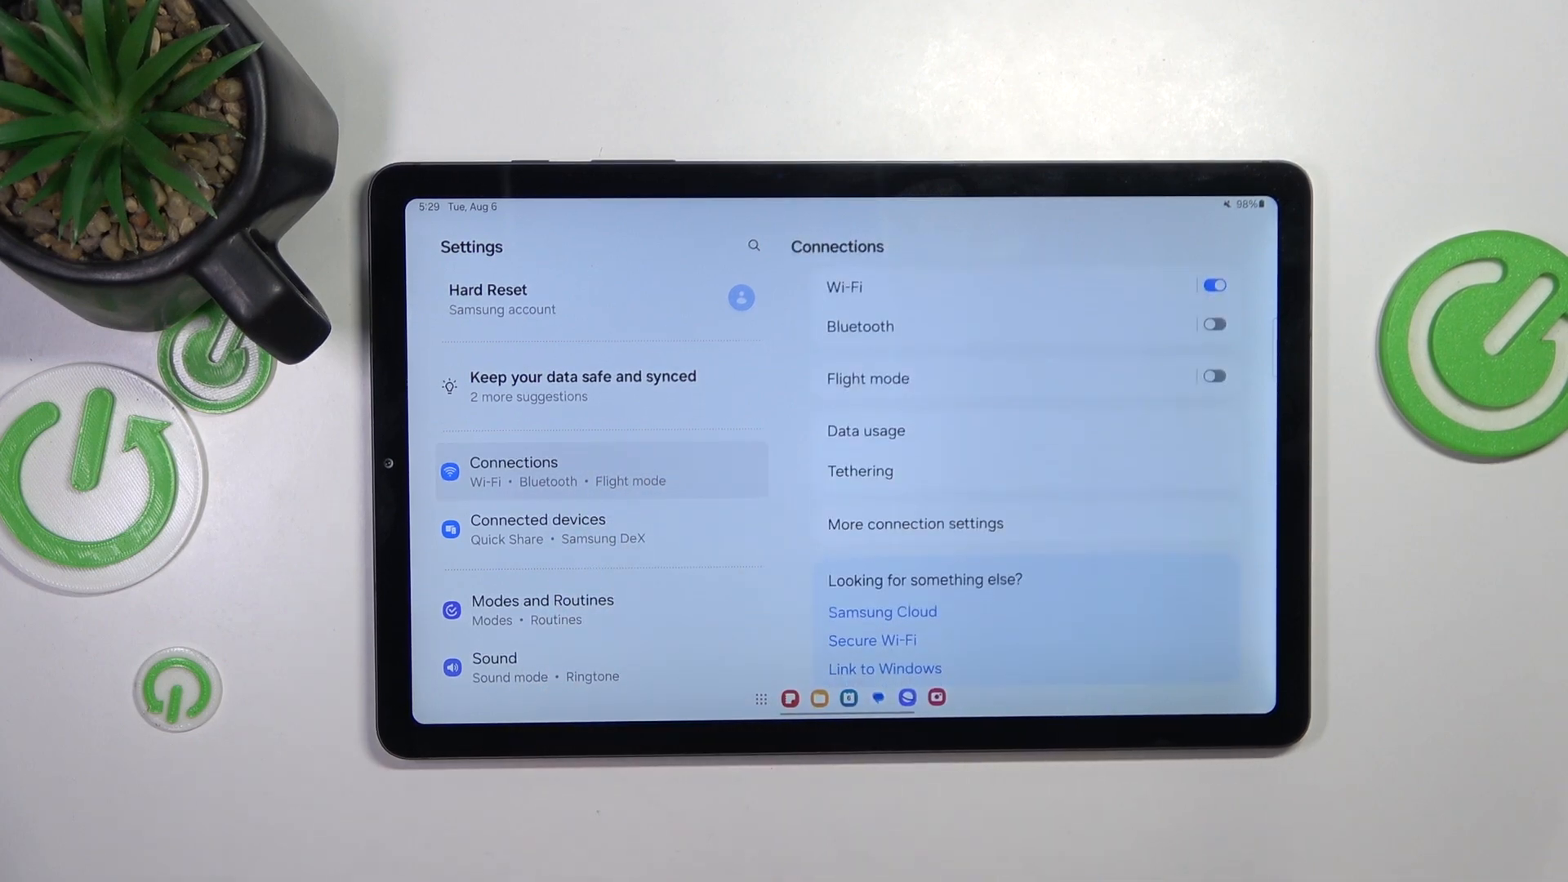
left_click(1210, 323)
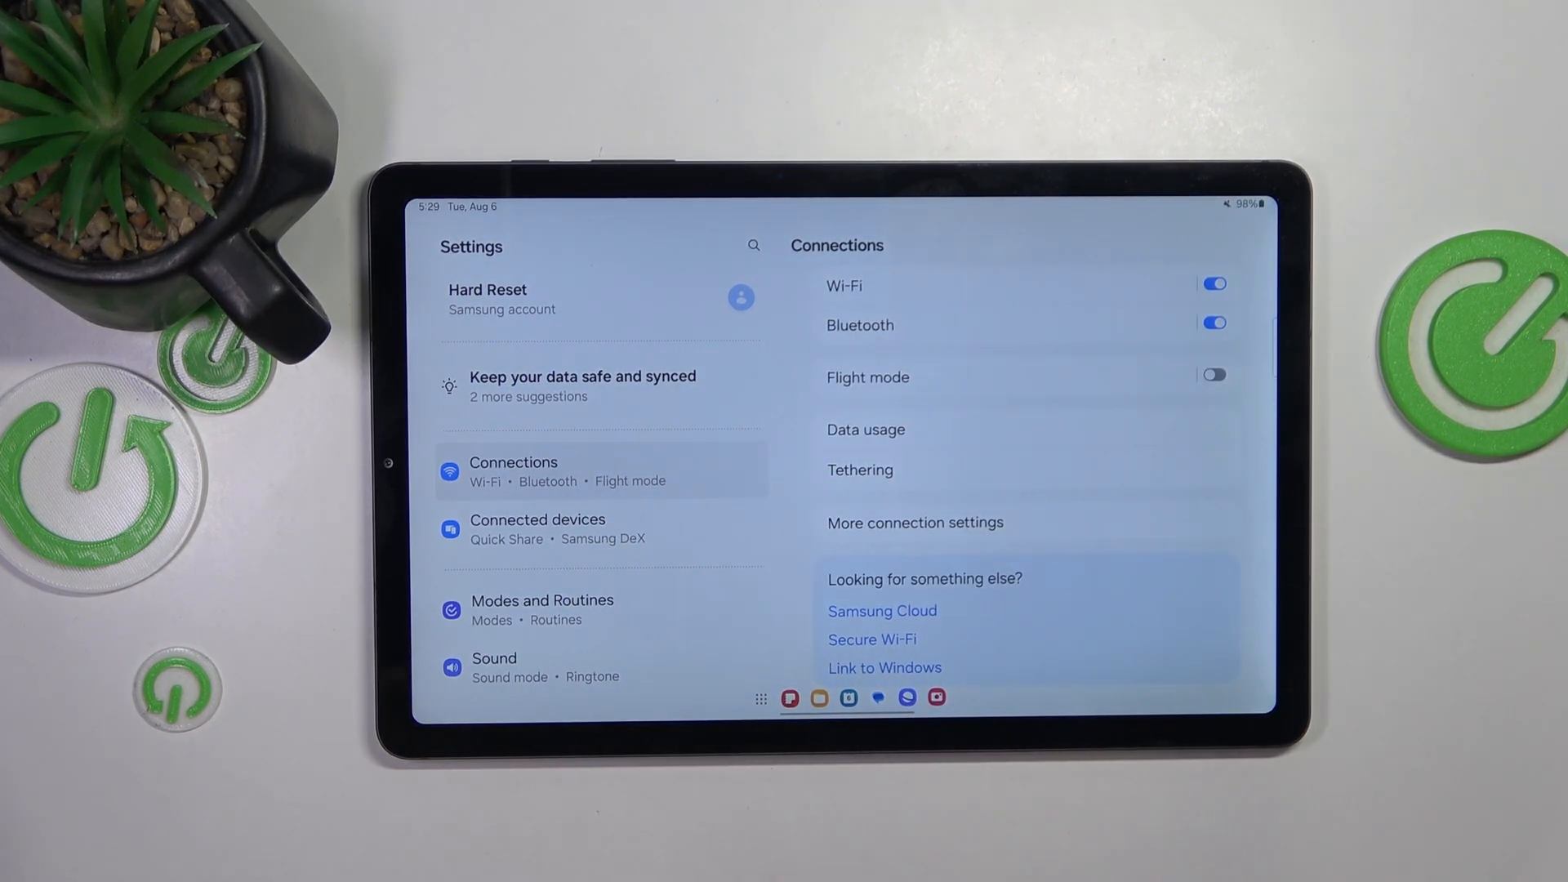